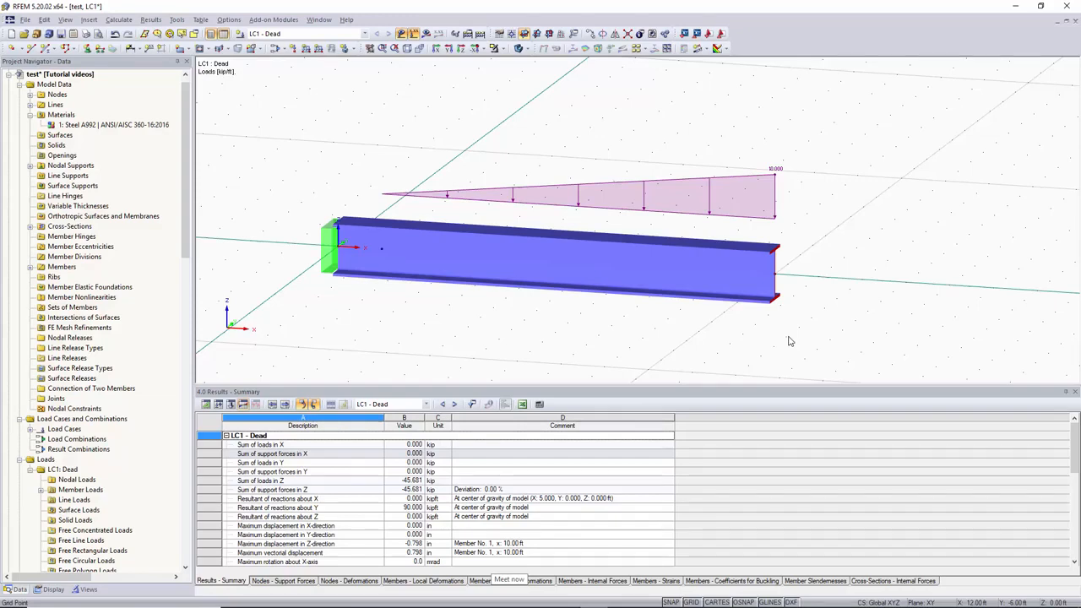
mouse_move(836, 165)
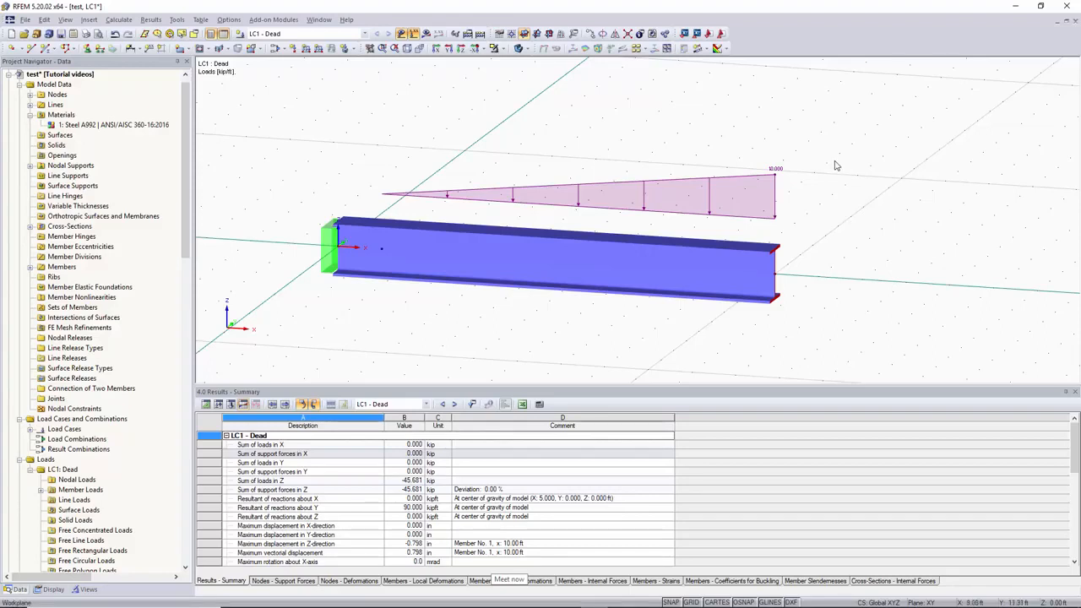
mouse_move(730, 292)
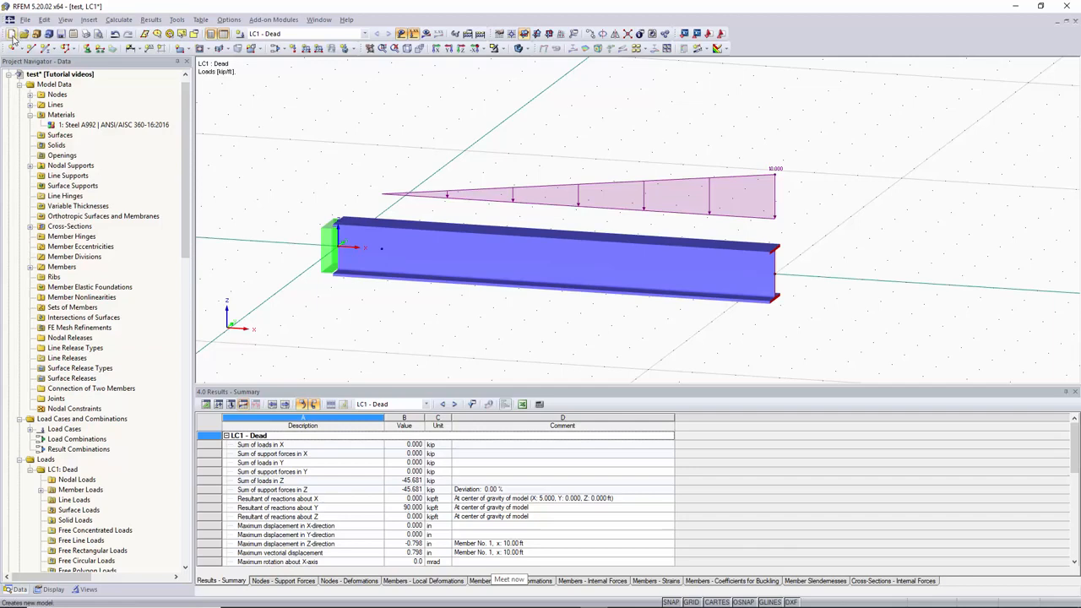
mouse_move(12, 34)
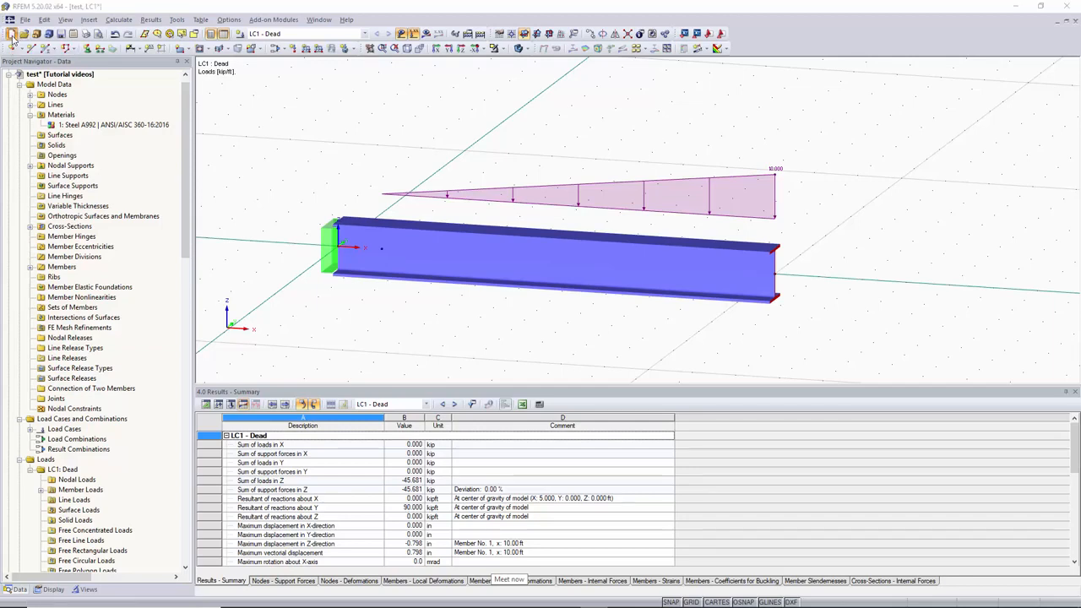
Create a new model named 'Video 4' in the Tutorial videos project.
click(12, 34)
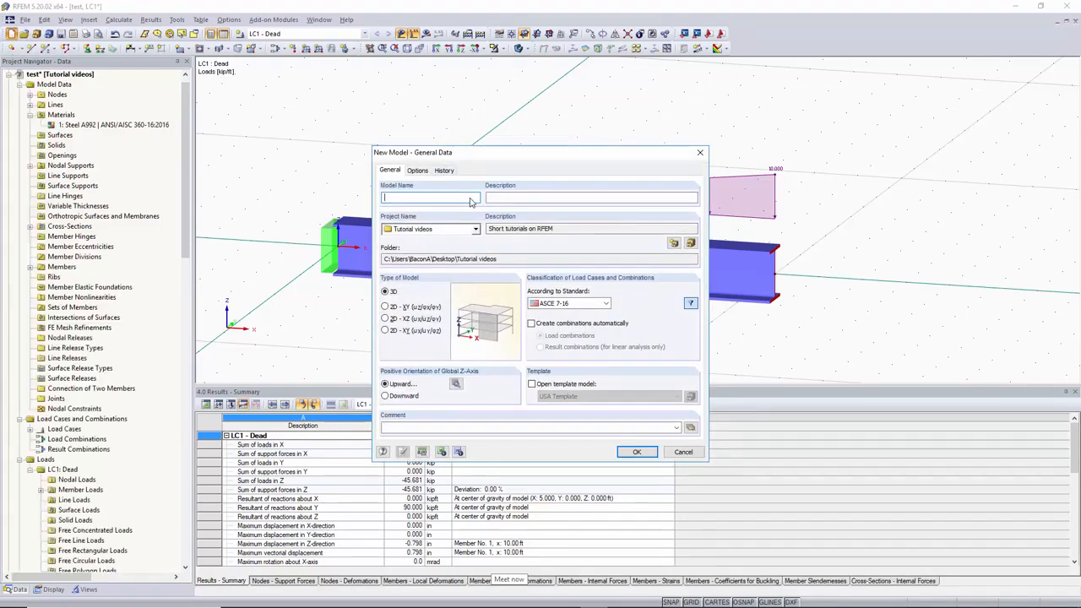
text(Video 4)
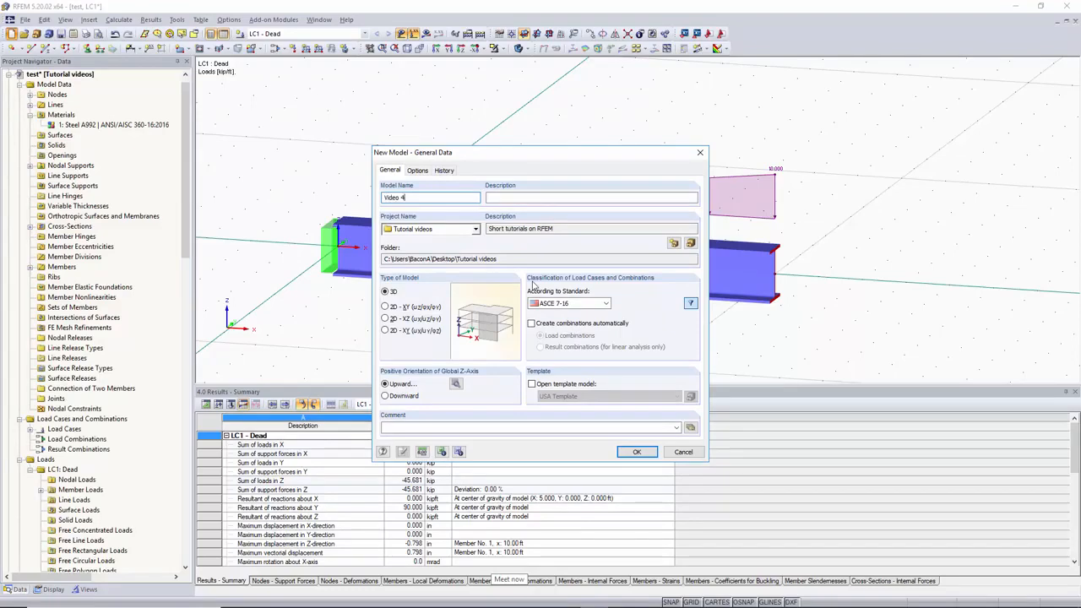
click(637, 452)
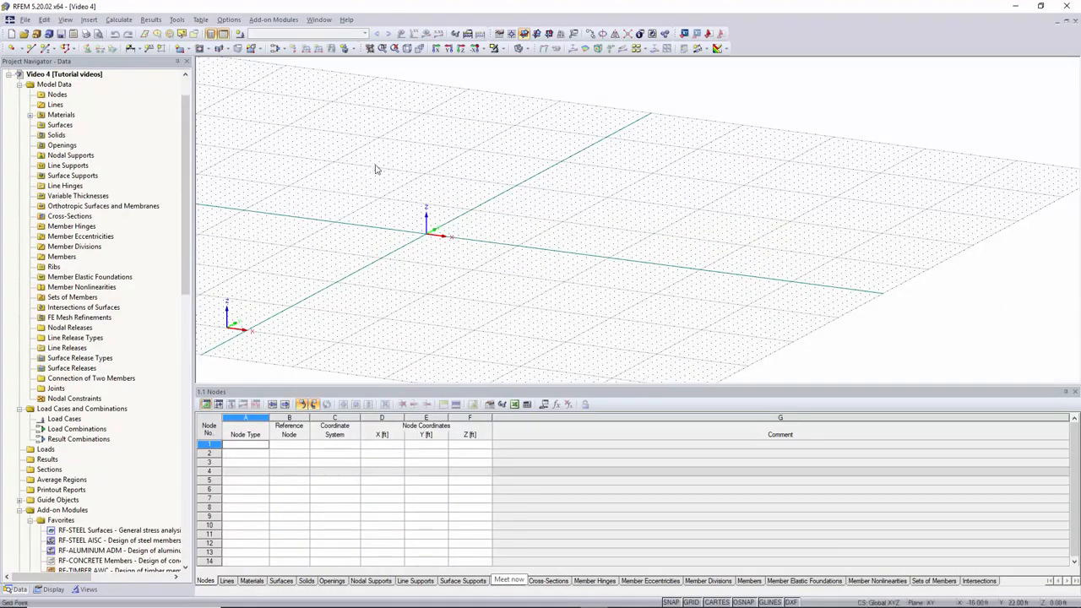
mouse_move(346, 218)
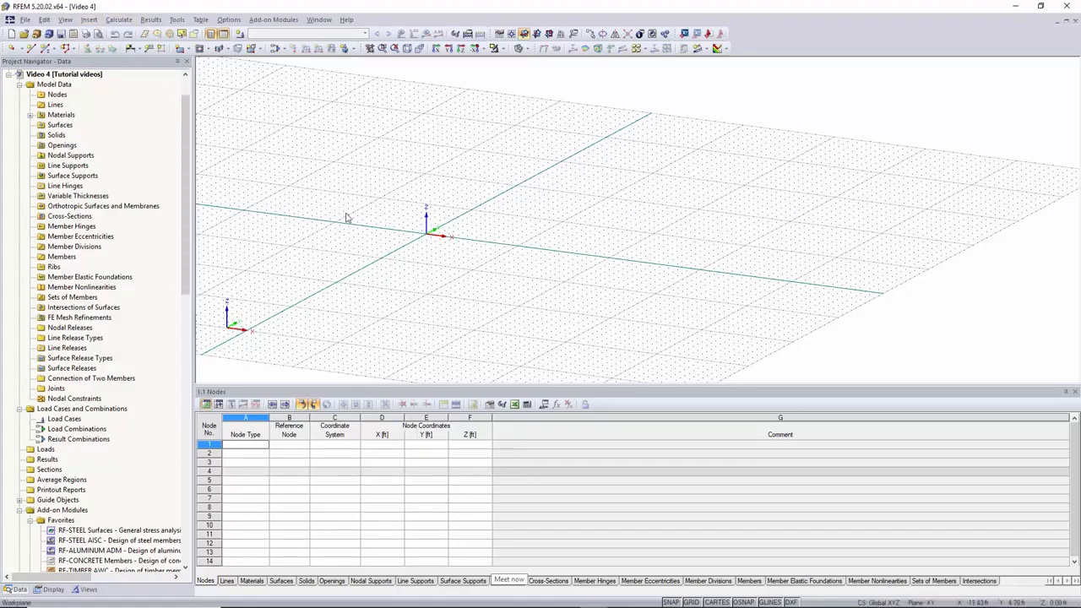
Draw a 10 ft line along X from node 1 at the origin to node 2.
click(88, 19)
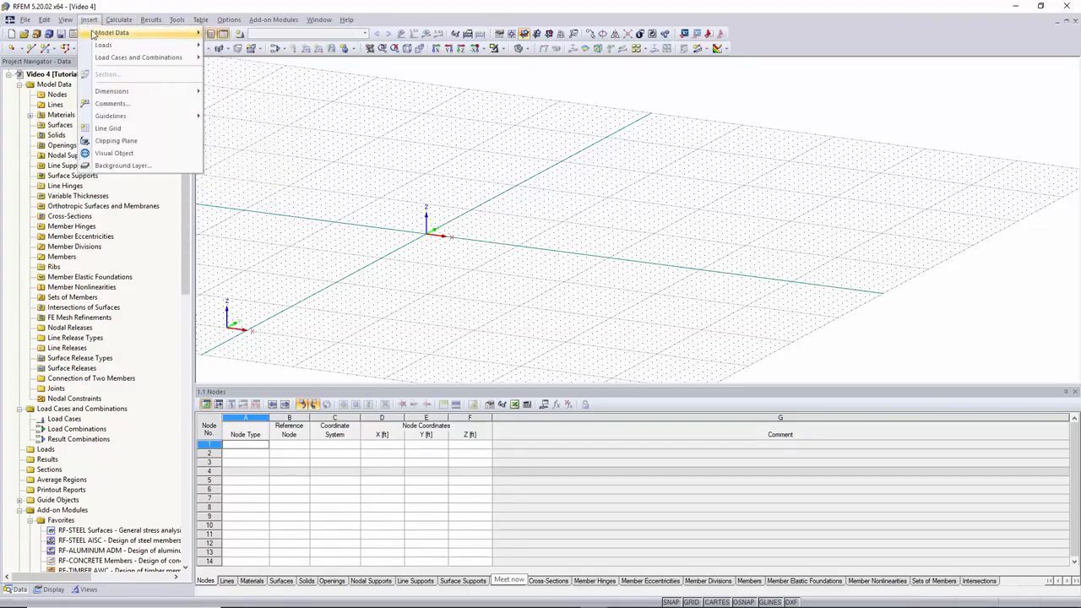
mouse_move(236, 33)
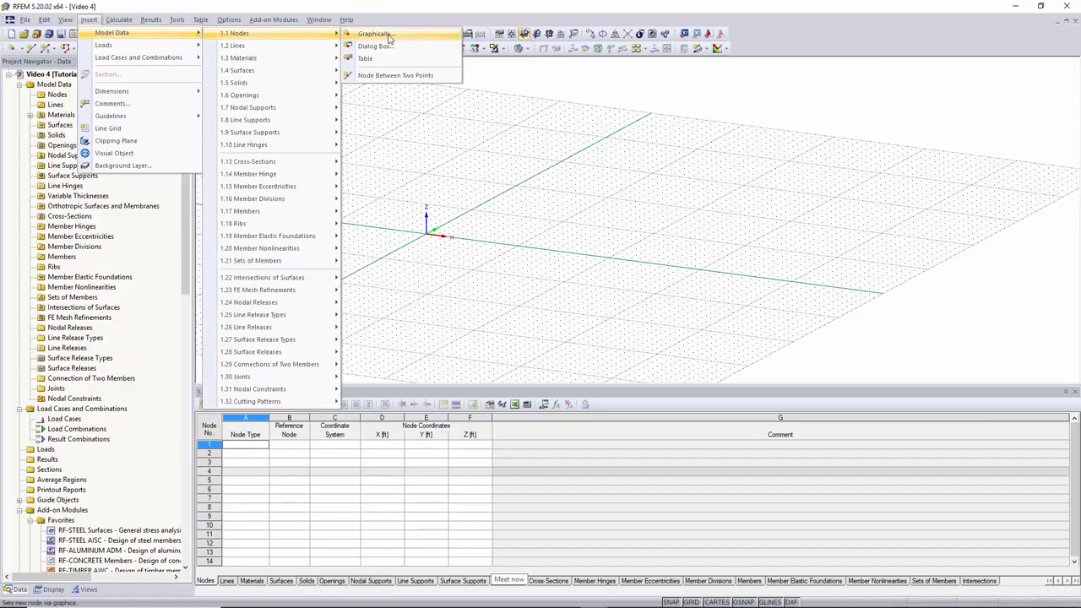
click(374, 45)
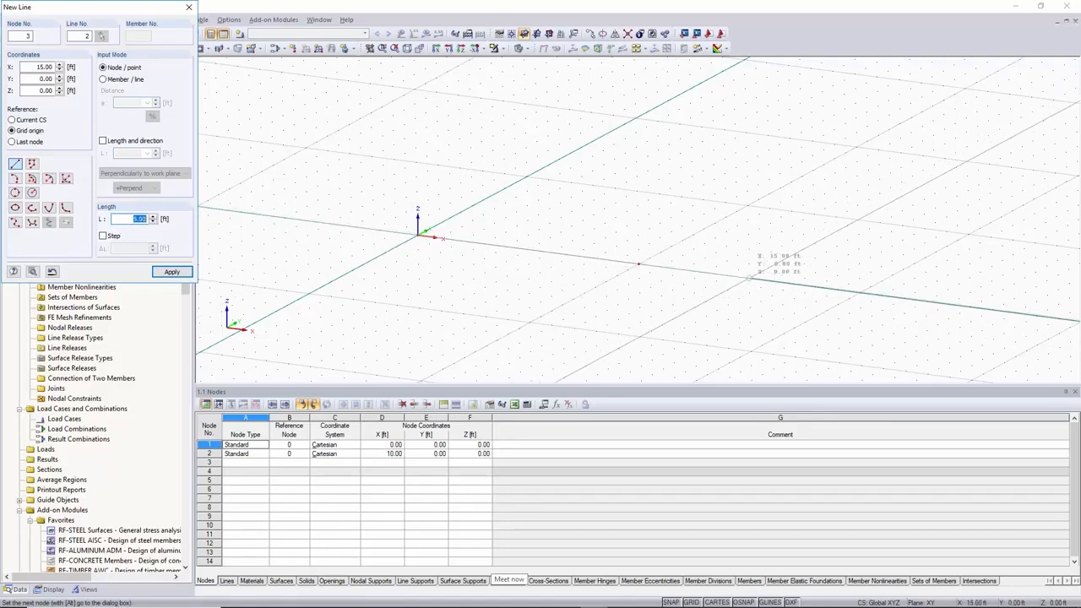
text(10)
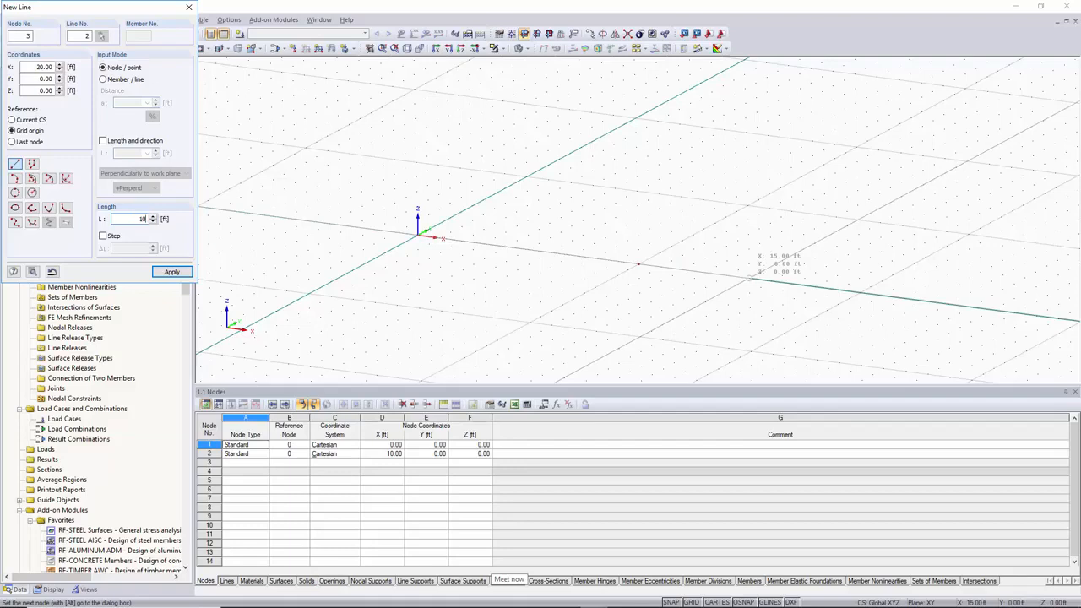
click(173, 271)
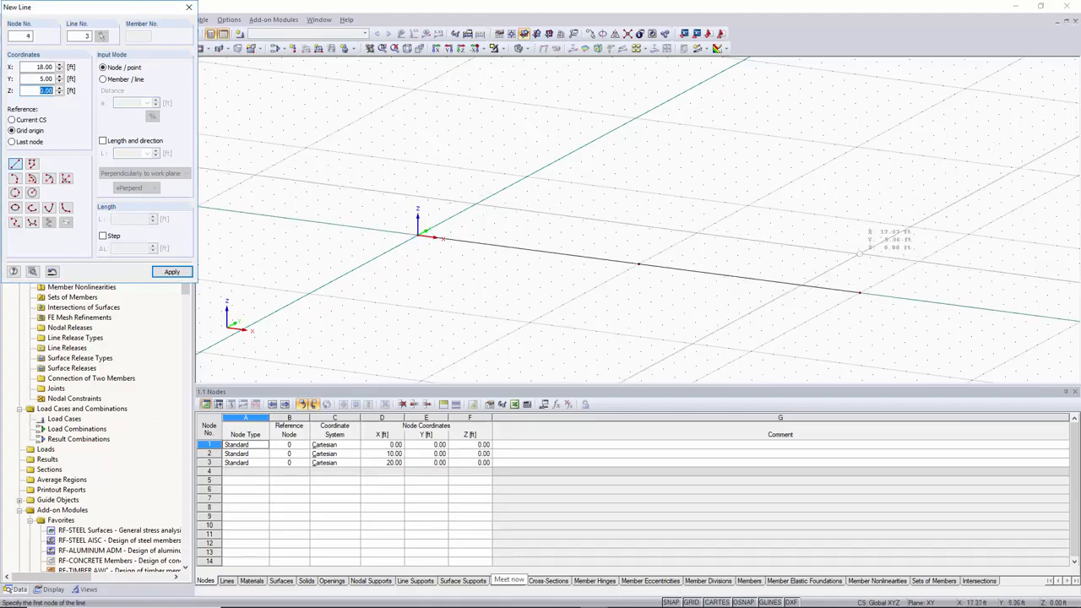
click(188, 7)
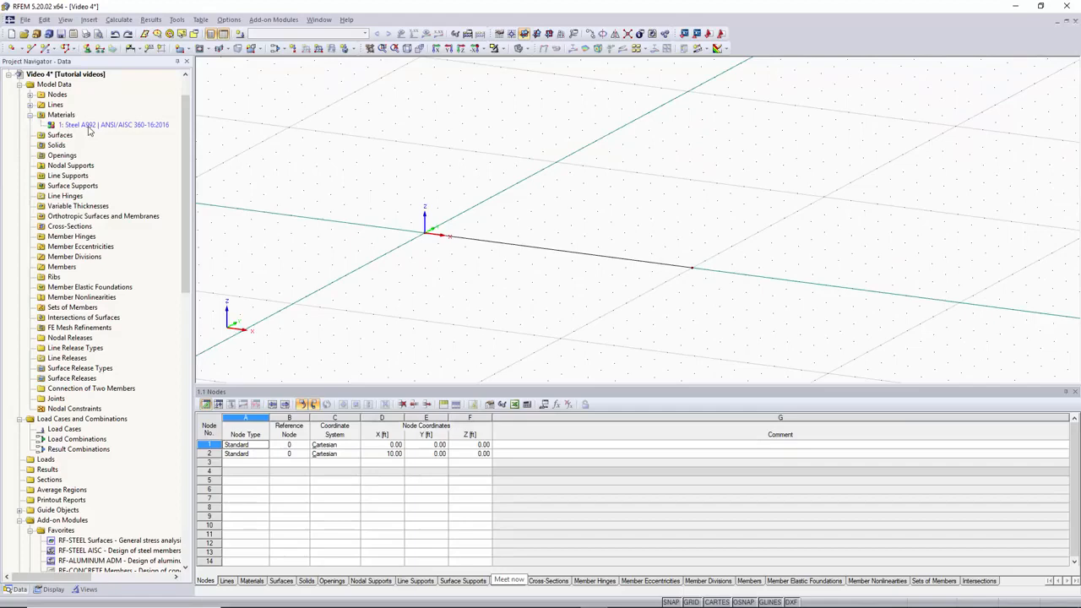
Delete the drawn 10 ft line and both of its nodes.
click(30, 114)
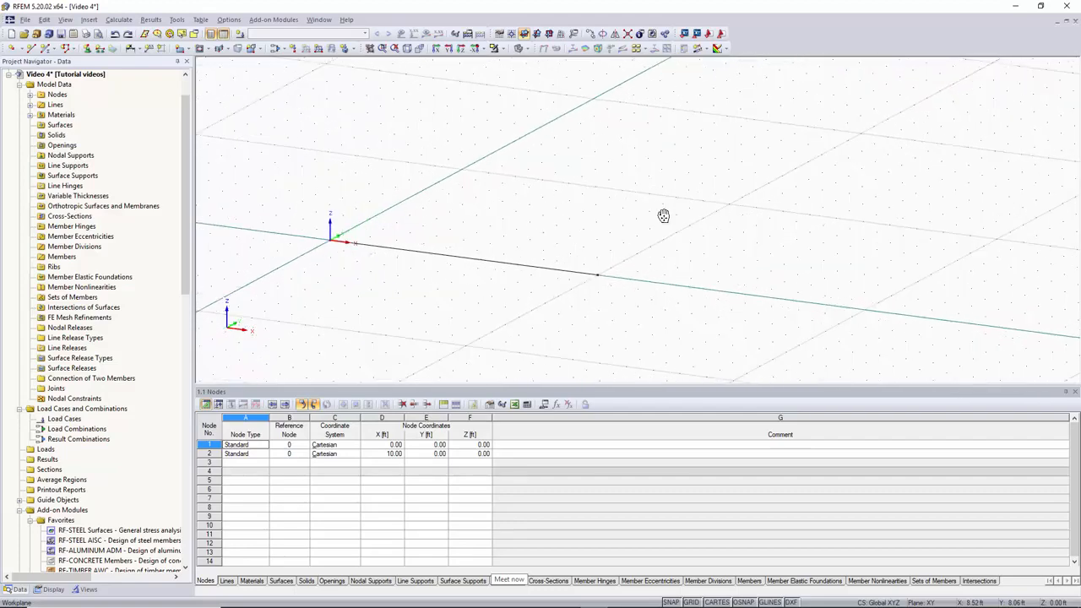
drag(663, 215, 303, 317)
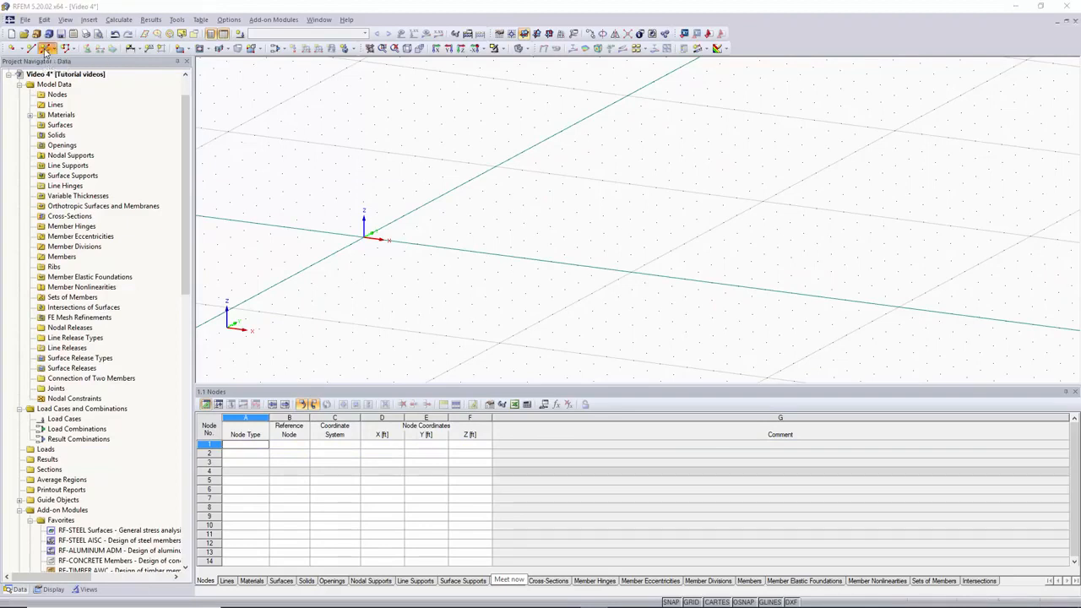
Define a new beam member using the W 27x84 section in A992 steel from the library.
click(46, 49)
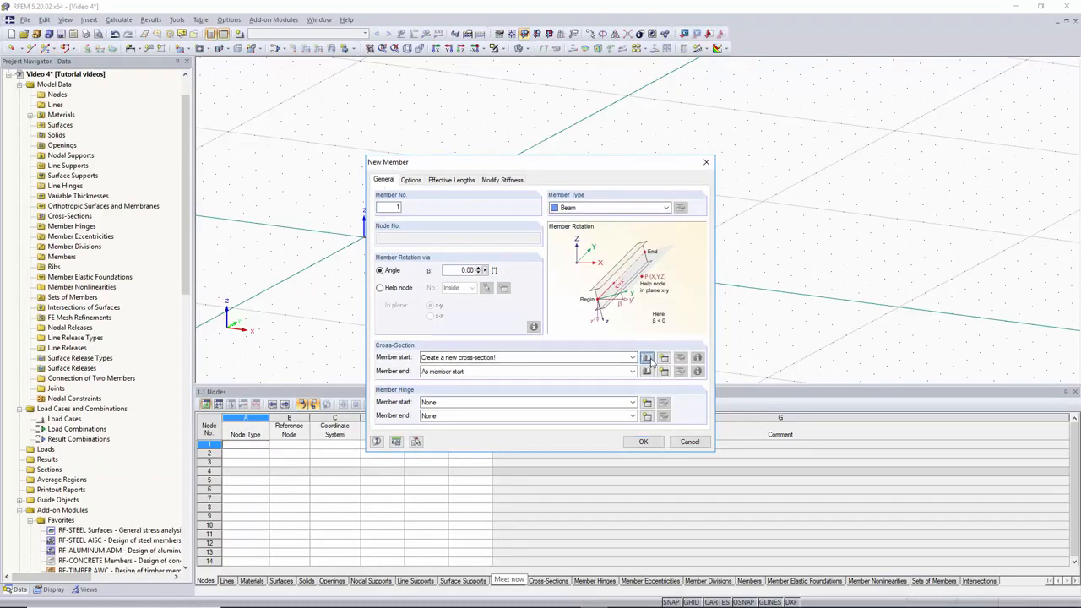
click(647, 358)
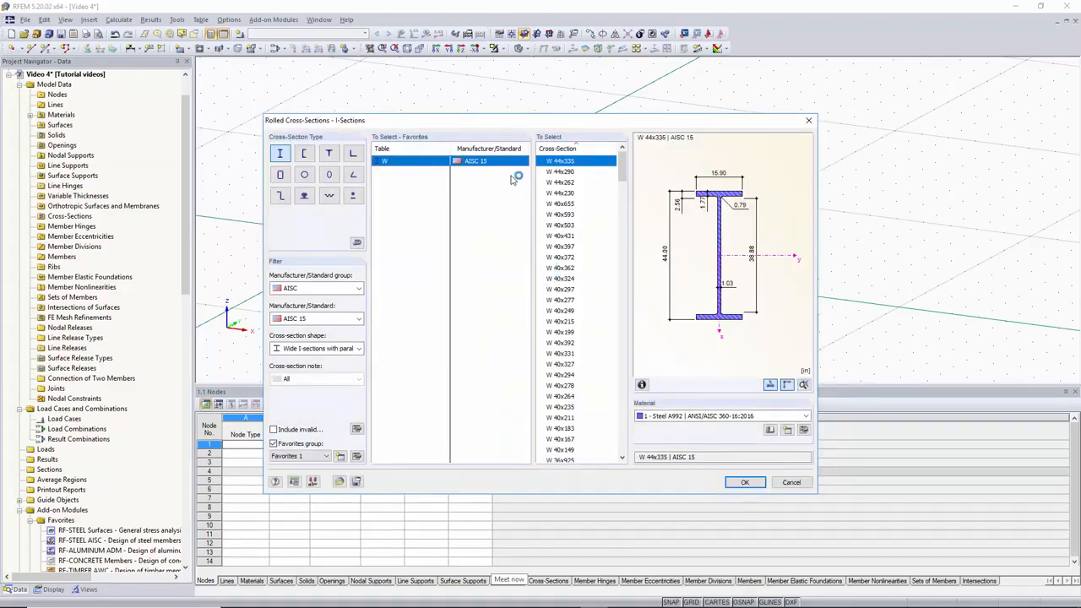
scroll(down, 3)
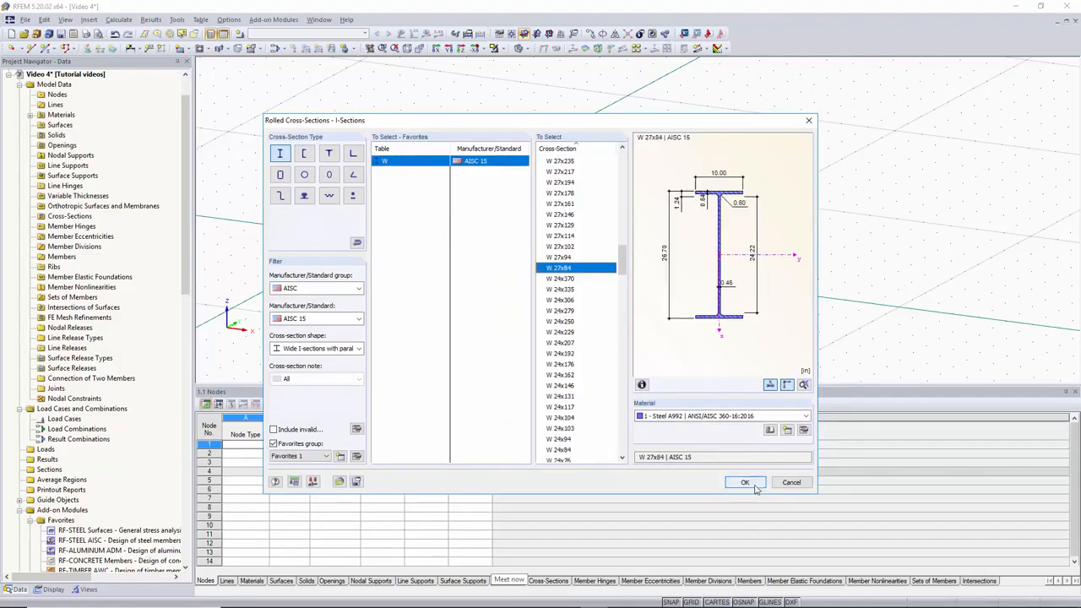
click(745, 483)
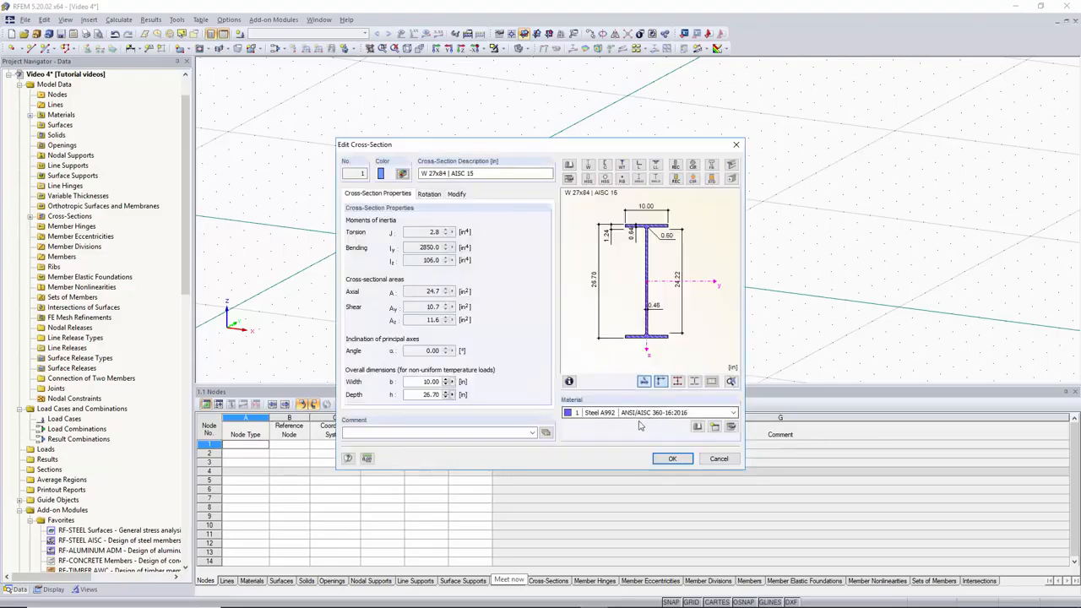
click(672, 459)
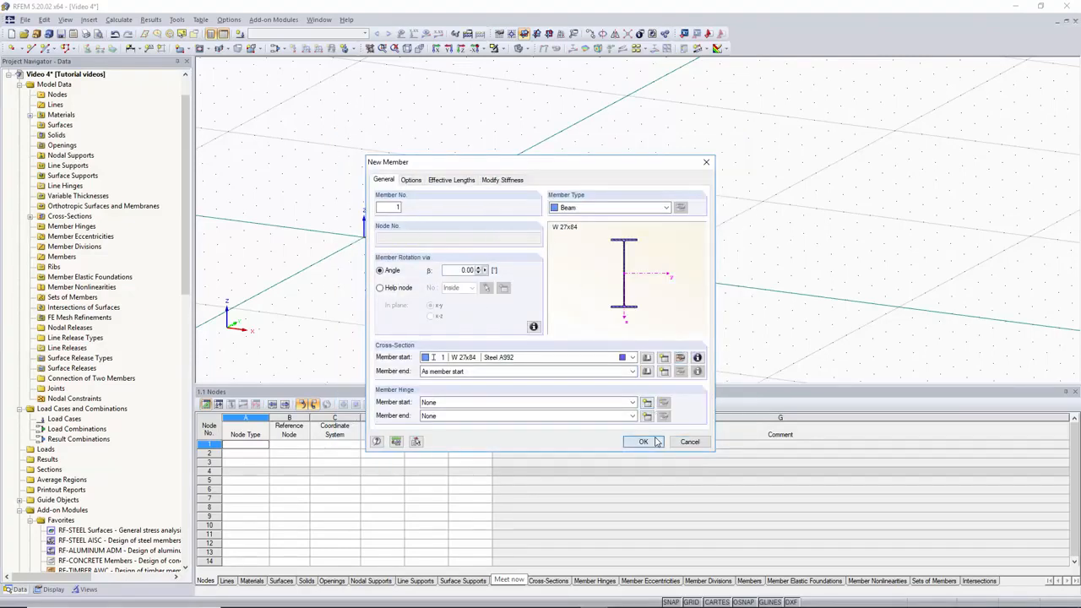
Place the W 27x84 beam member from the origin to x = 10 ft.
click(643, 442)
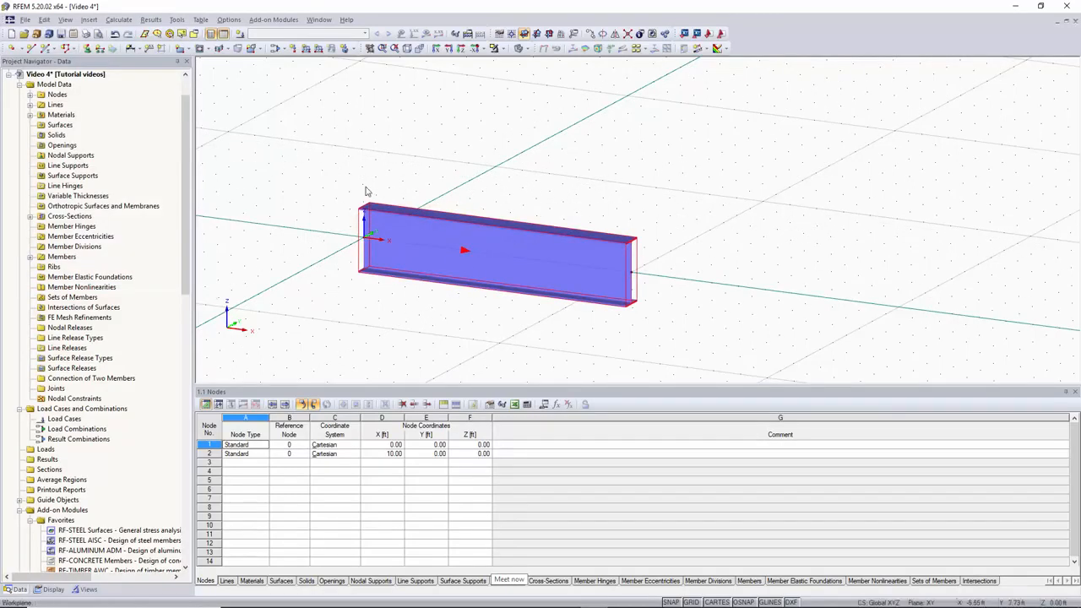
mouse_move(533, 260)
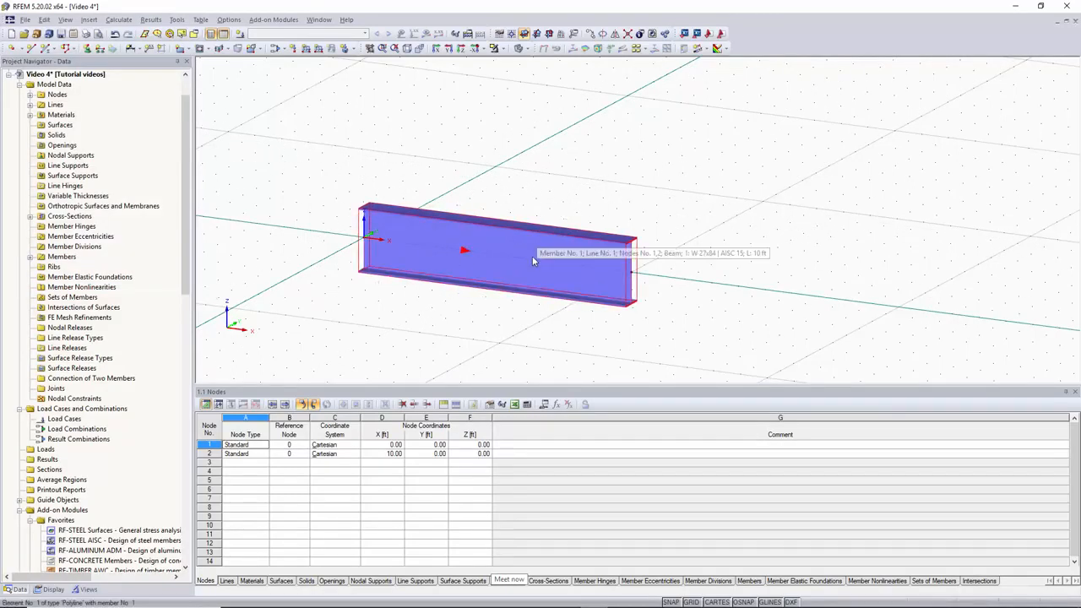
mouse_move(89, 48)
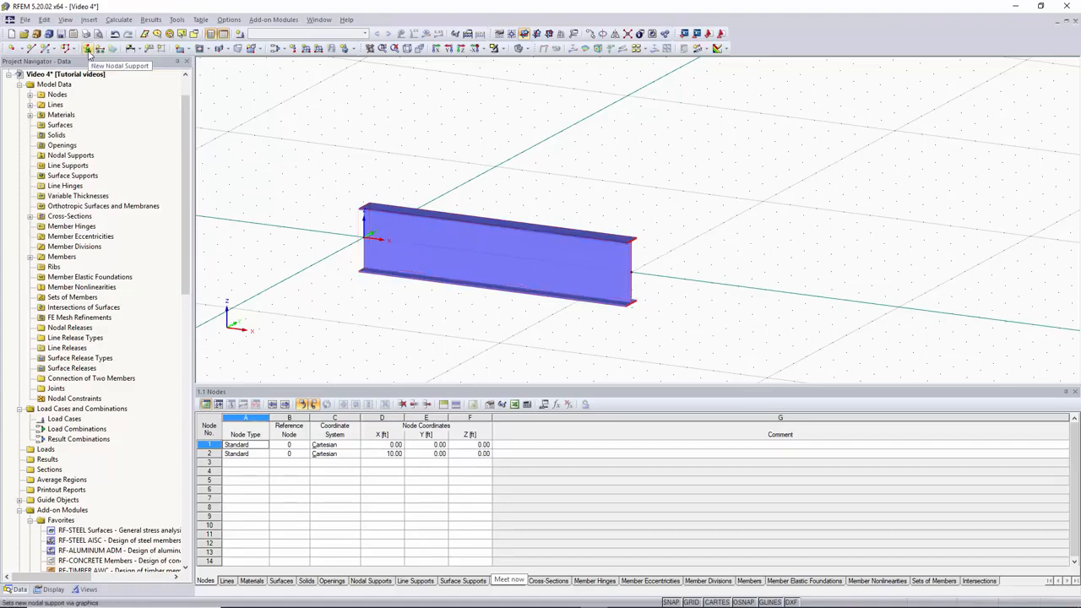
Add a nodal support fixed in all translations and rotations at node 1.
click(88, 48)
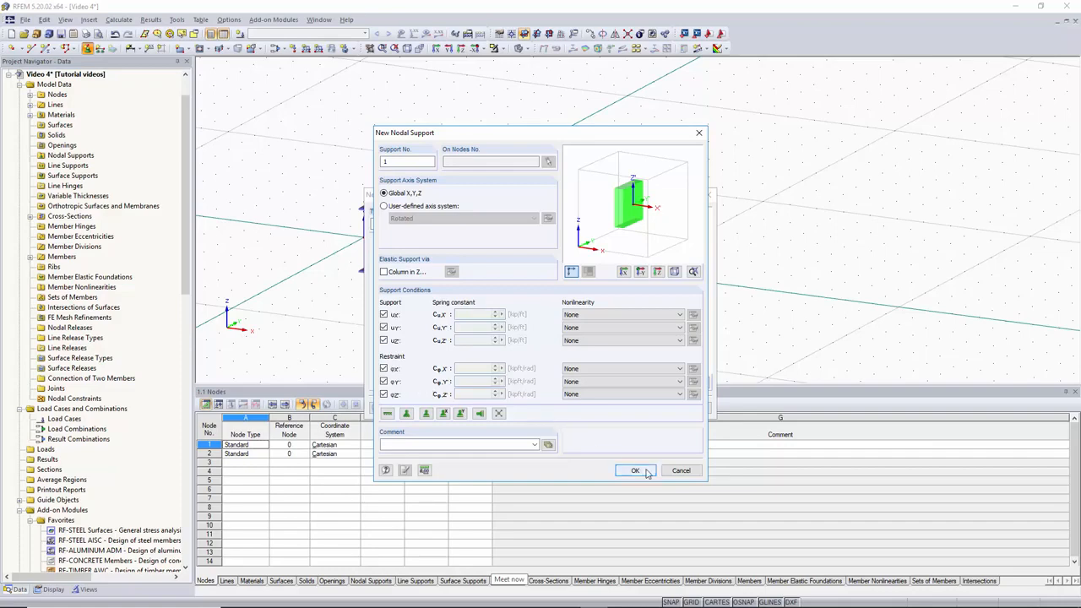
click(635, 471)
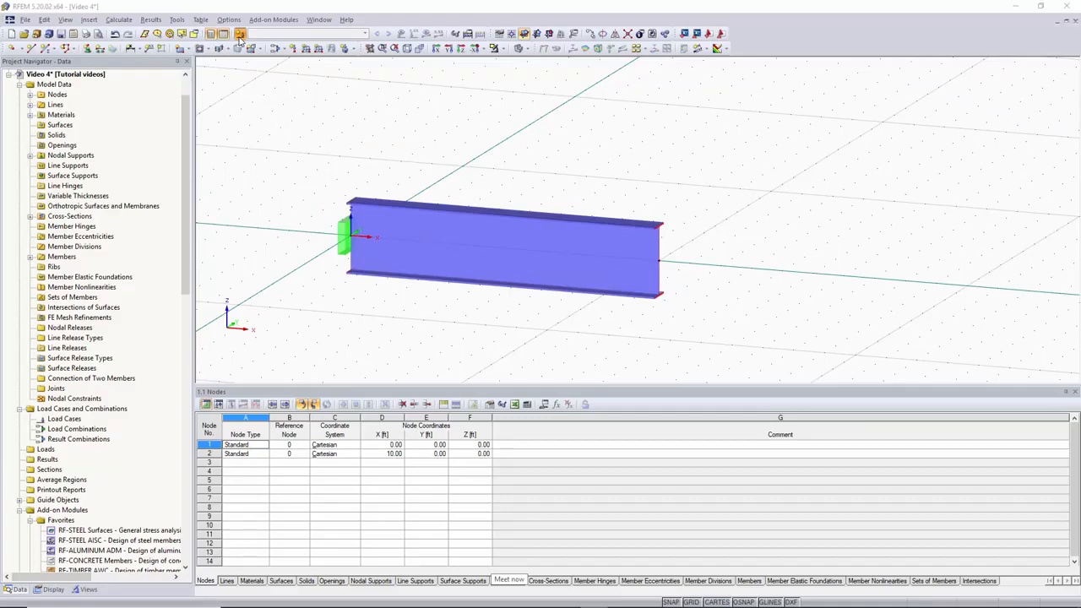
click(239, 33)
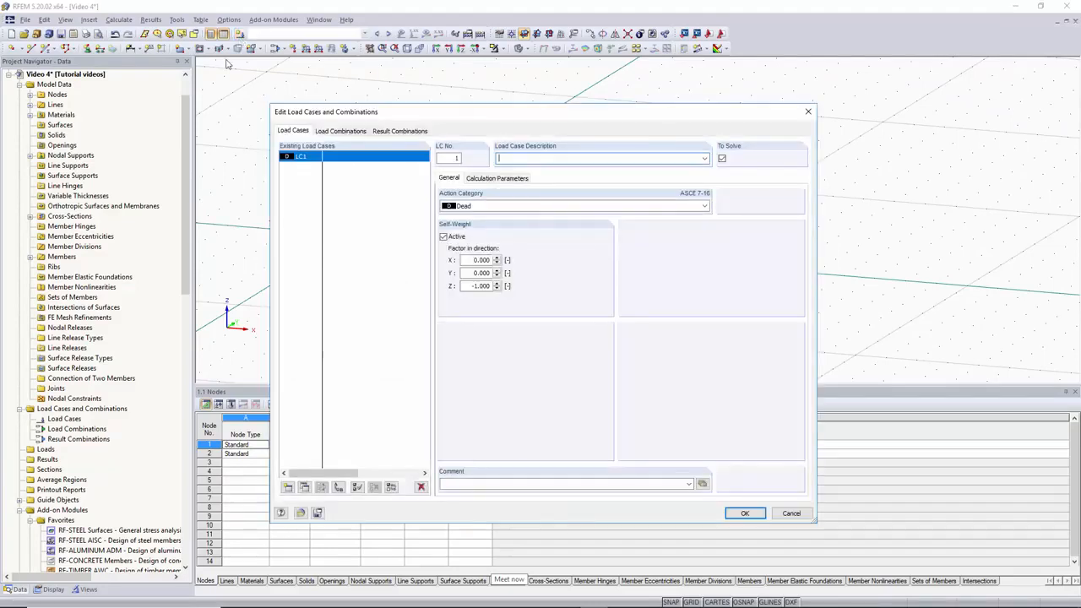
Describe load case LC1 as 'Dead load' and close the editor.
text(D)
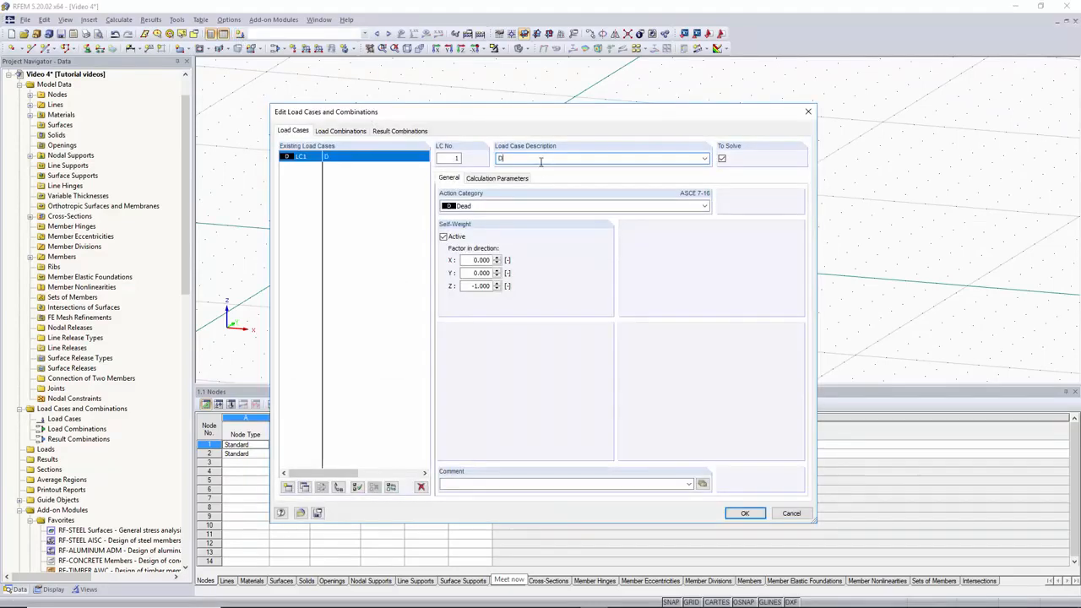
text(ead load)
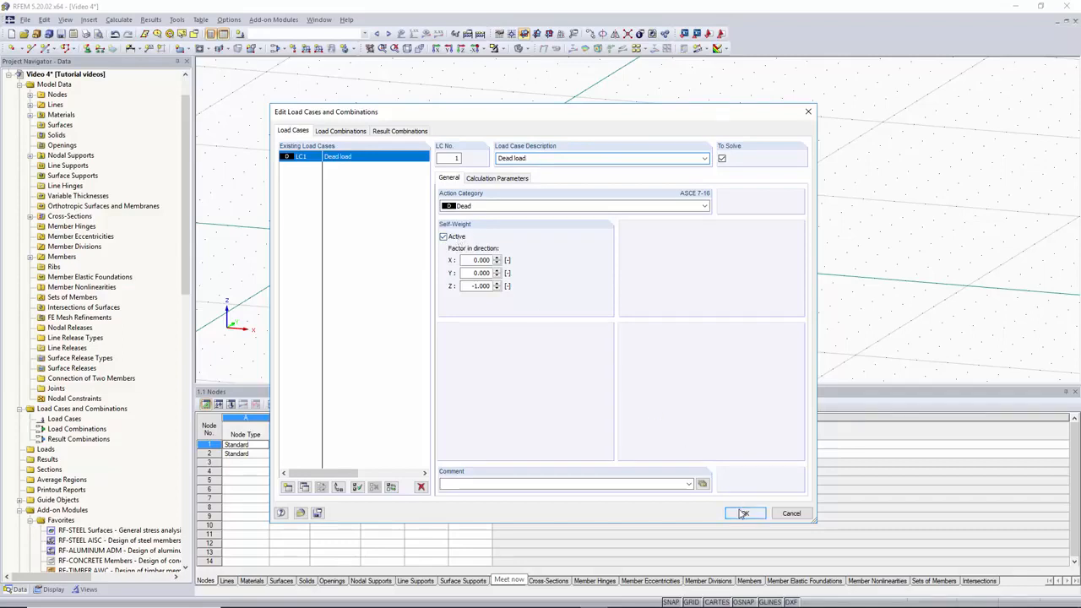
click(744, 513)
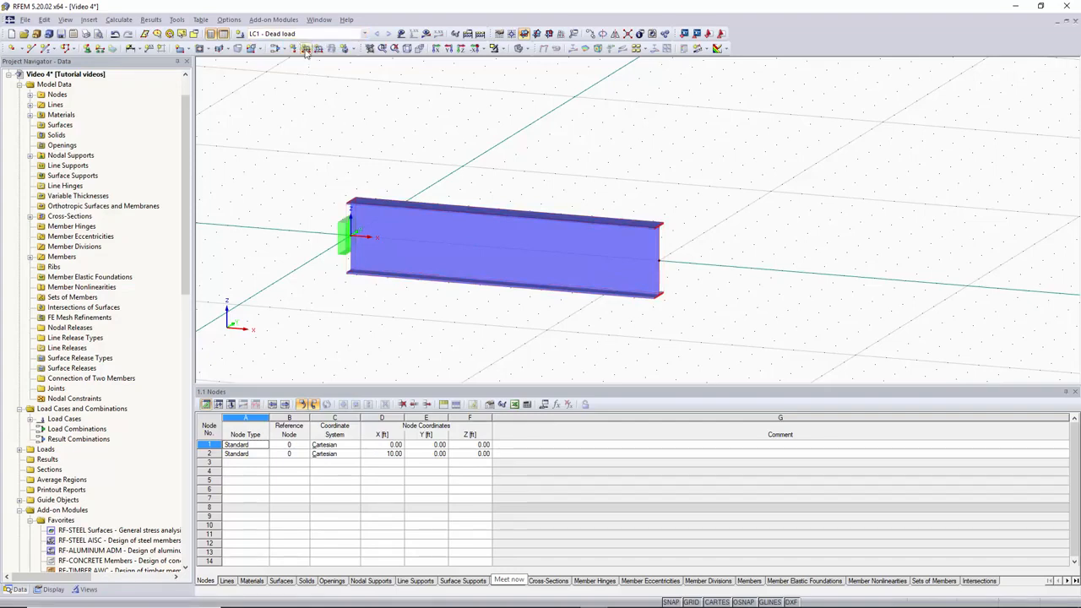
mouse_move(305, 48)
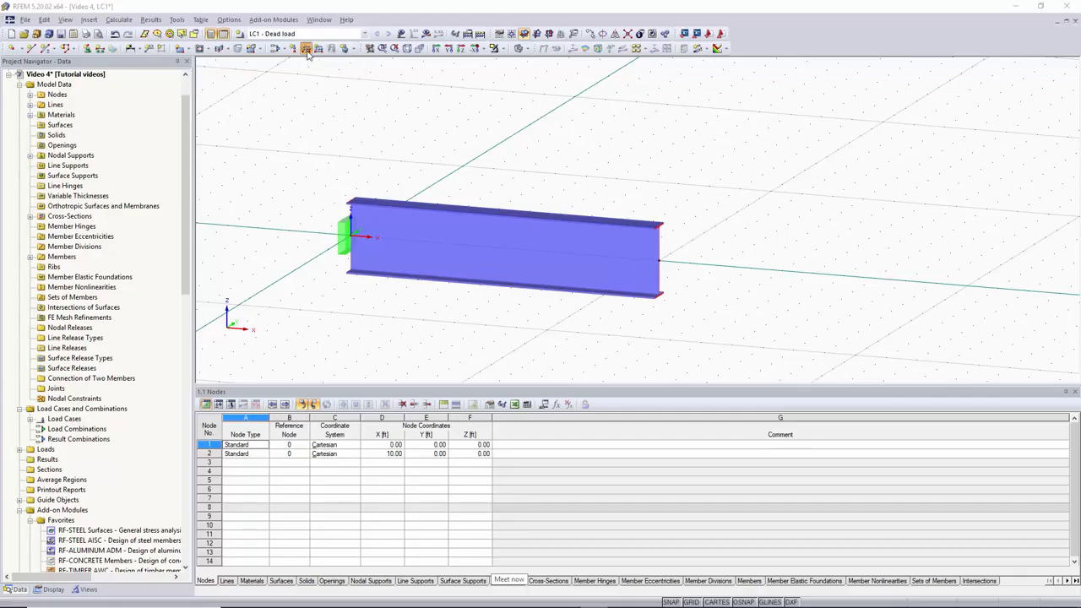
Start a new member load in load case LC1.
click(306, 48)
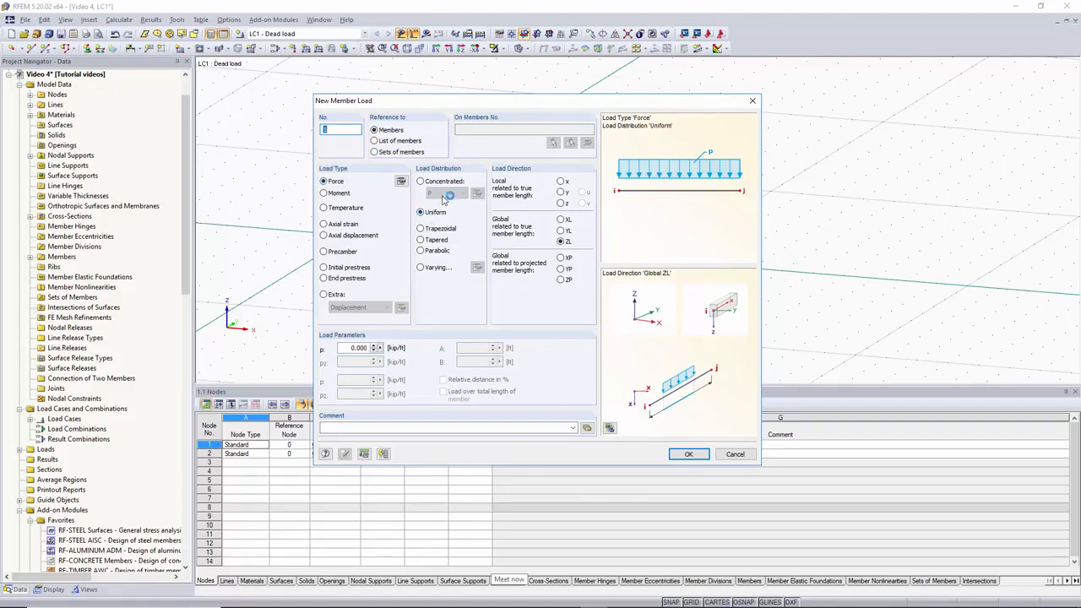
Make the member load trapezoidal in global Z, p2 = -10 kip/ft, not over full length.
click(421, 212)
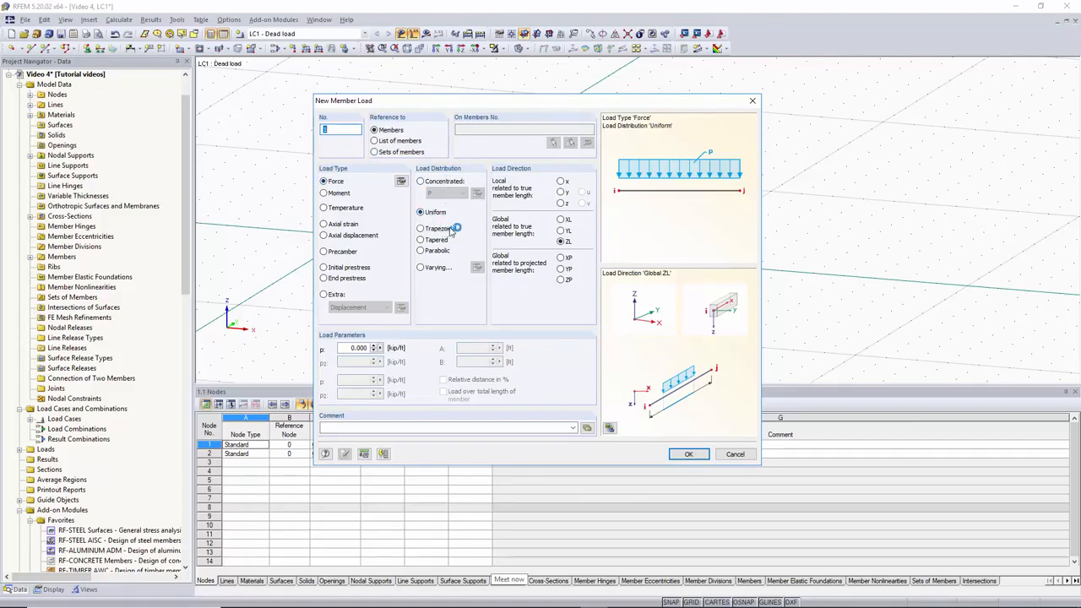
click(420, 228)
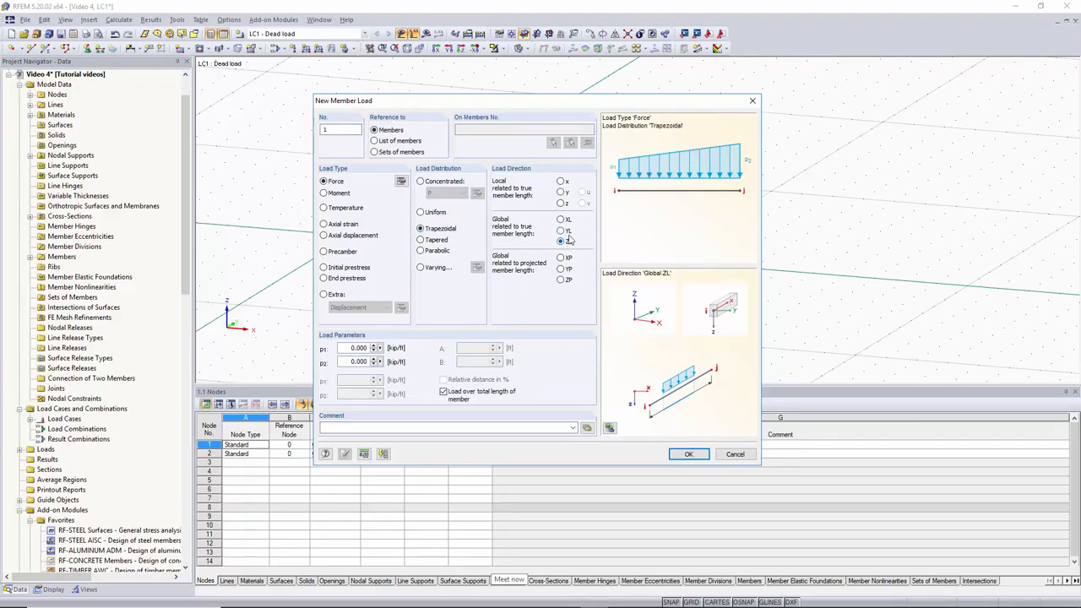
click(560, 240)
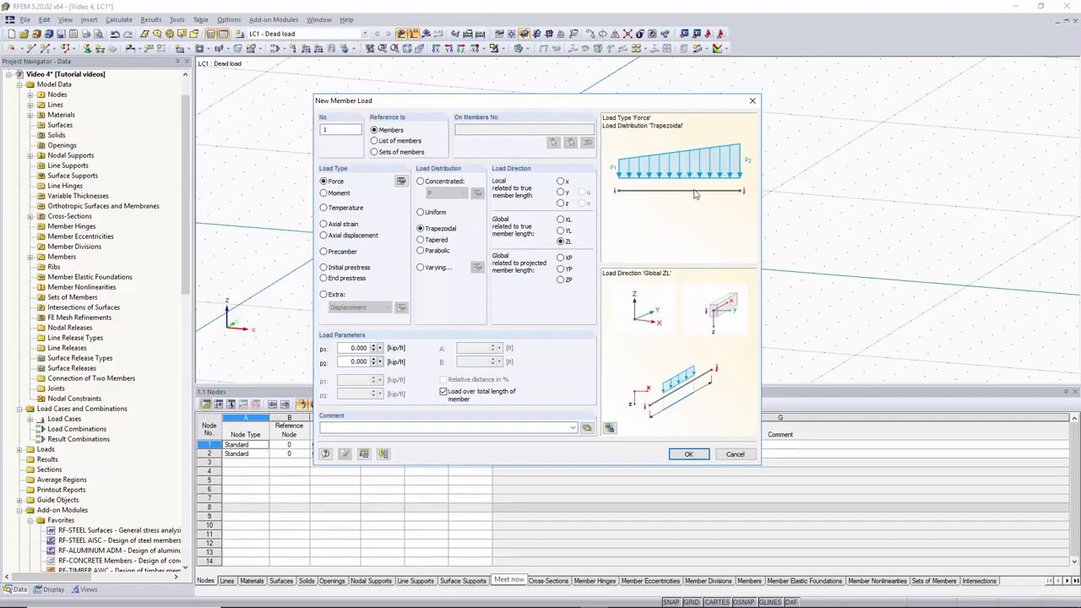
mouse_move(705, 193)
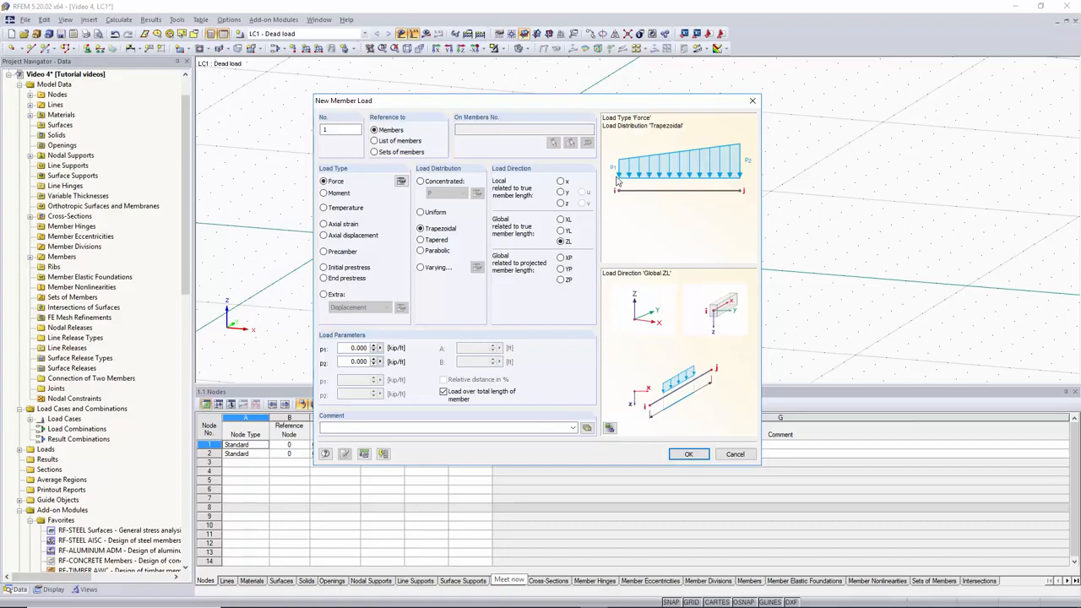
mouse_move(492, 329)
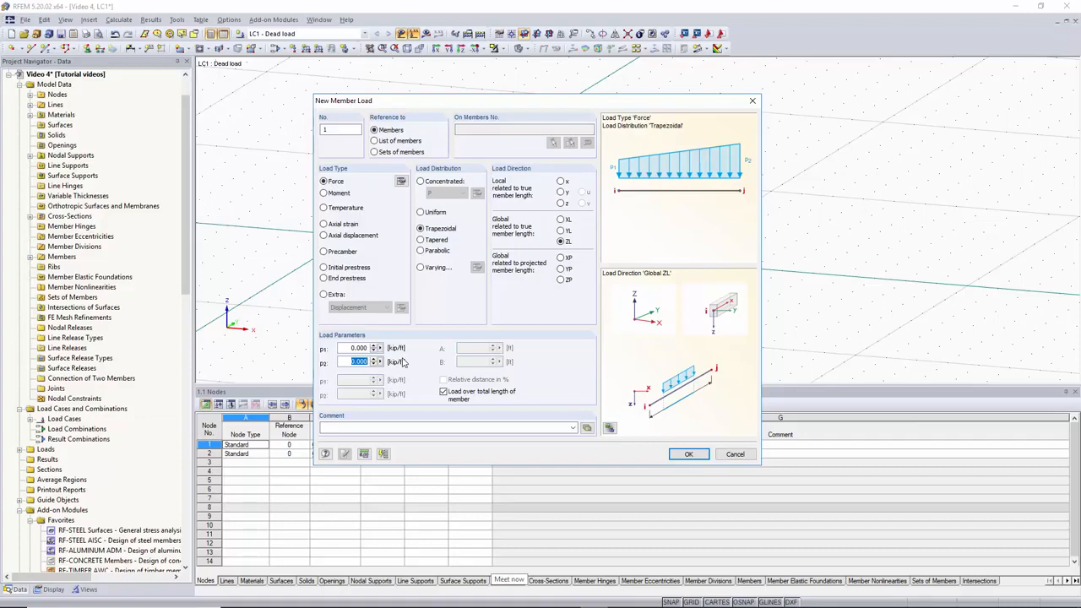
text(-10)
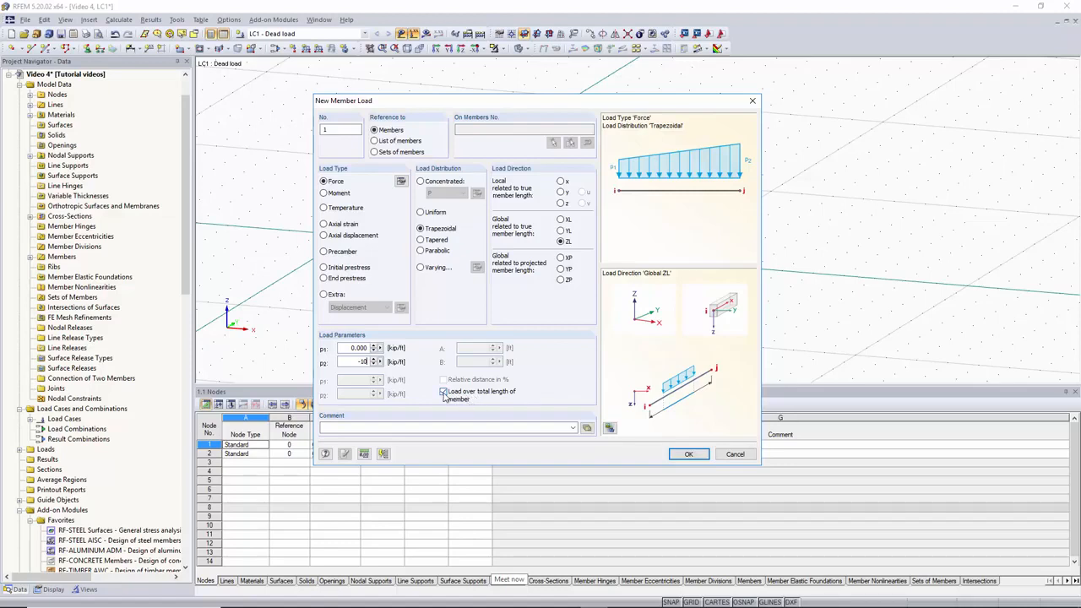
click(443, 391)
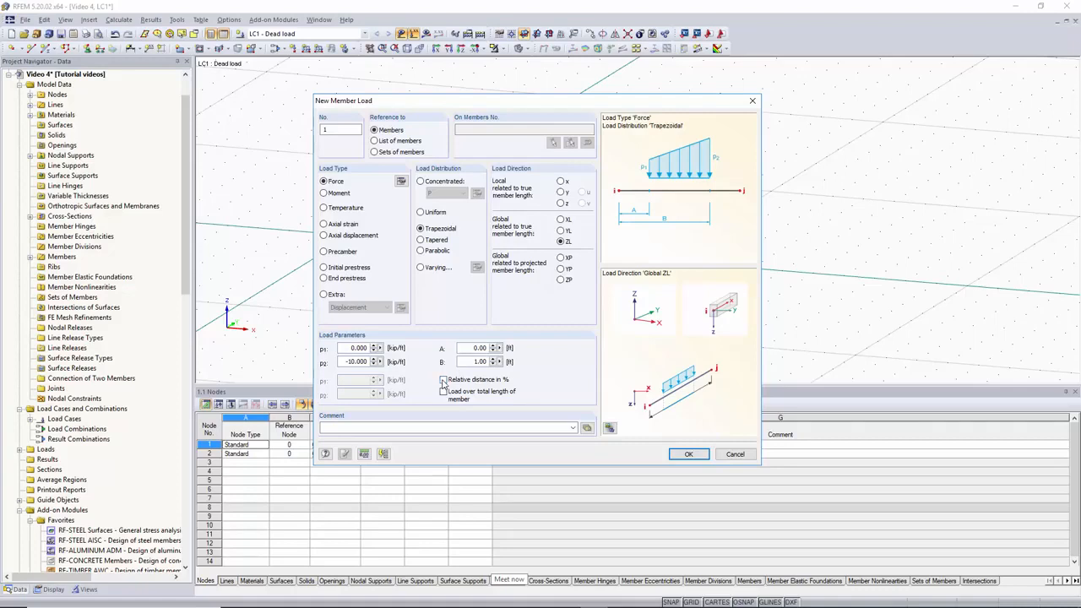
Span the trapezoidal load from 10% to 100% relative distance and create it.
click(443, 379)
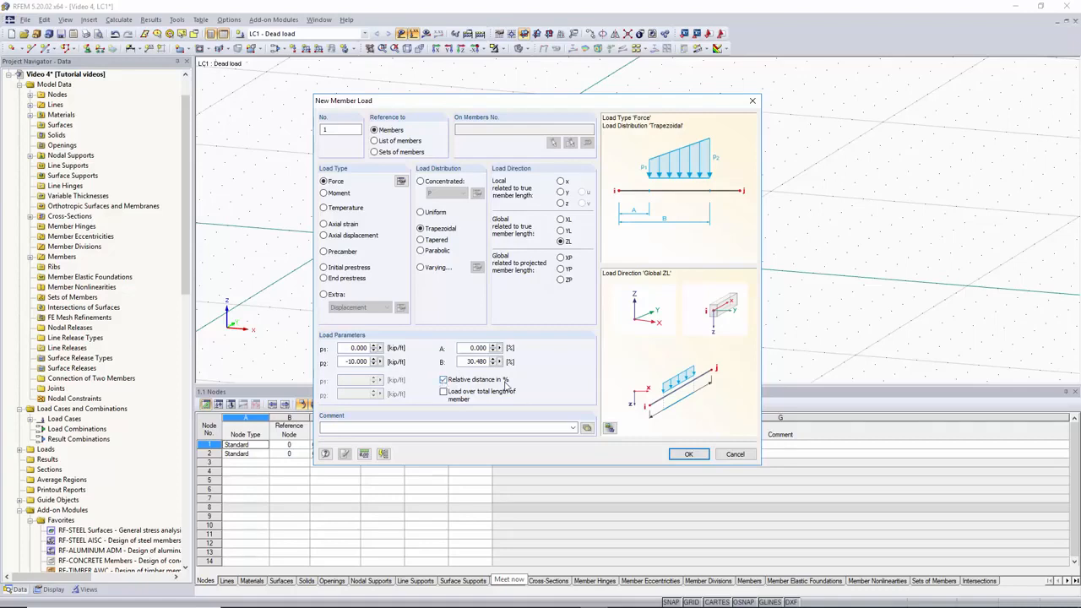
click(477, 348)
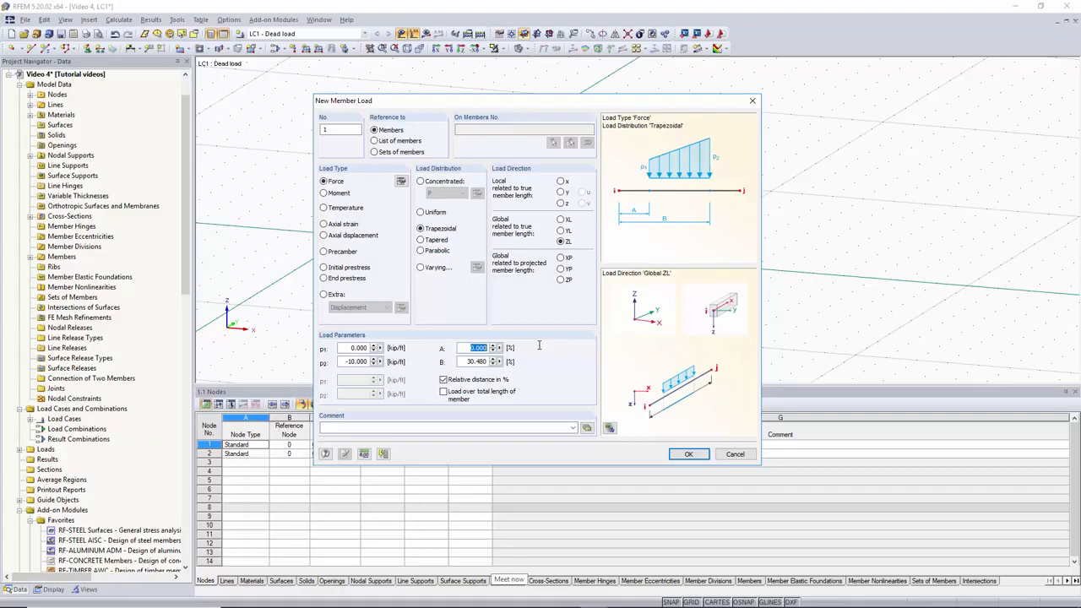
text(10)
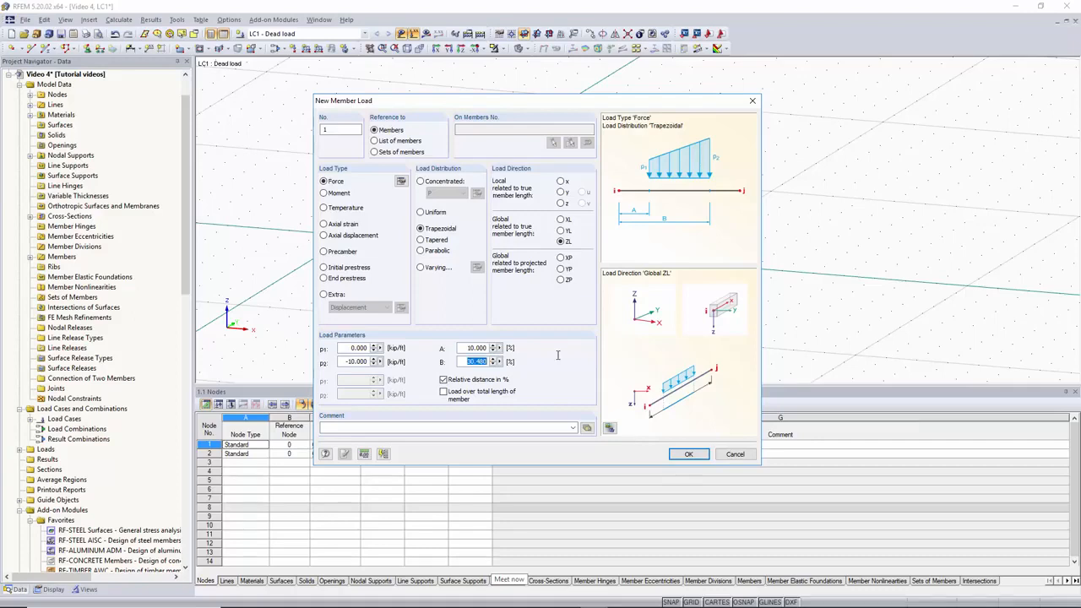
text(100)
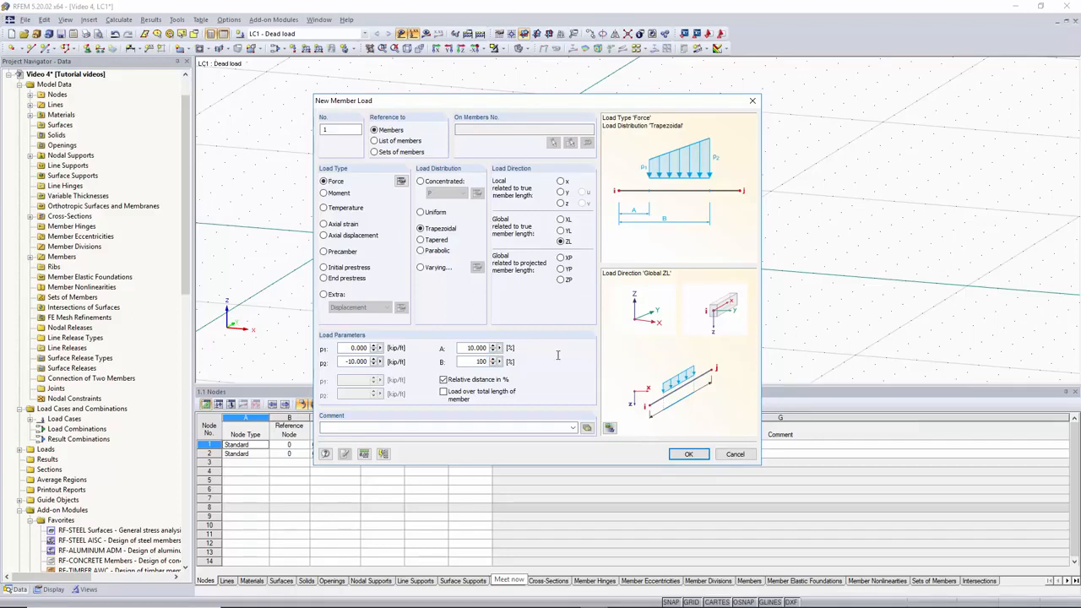
mouse_move(557, 394)
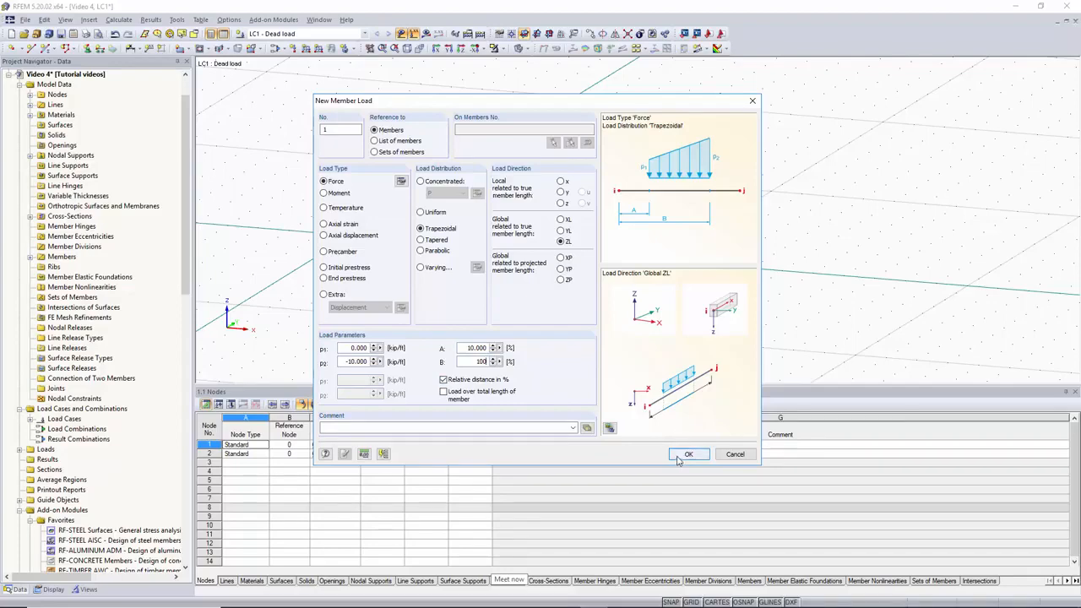
click(688, 454)
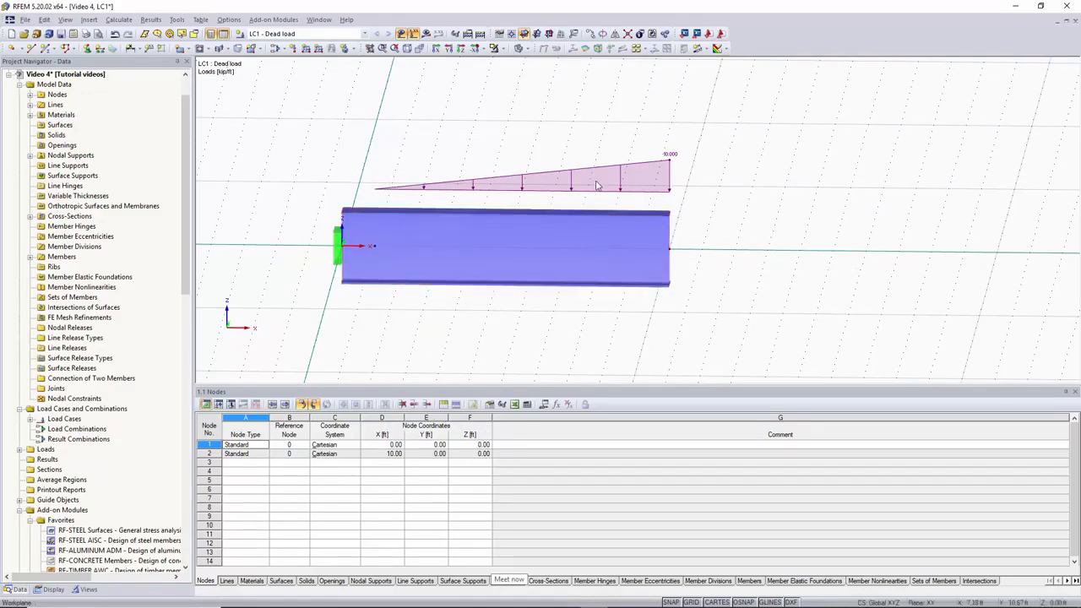
mouse_move(645, 265)
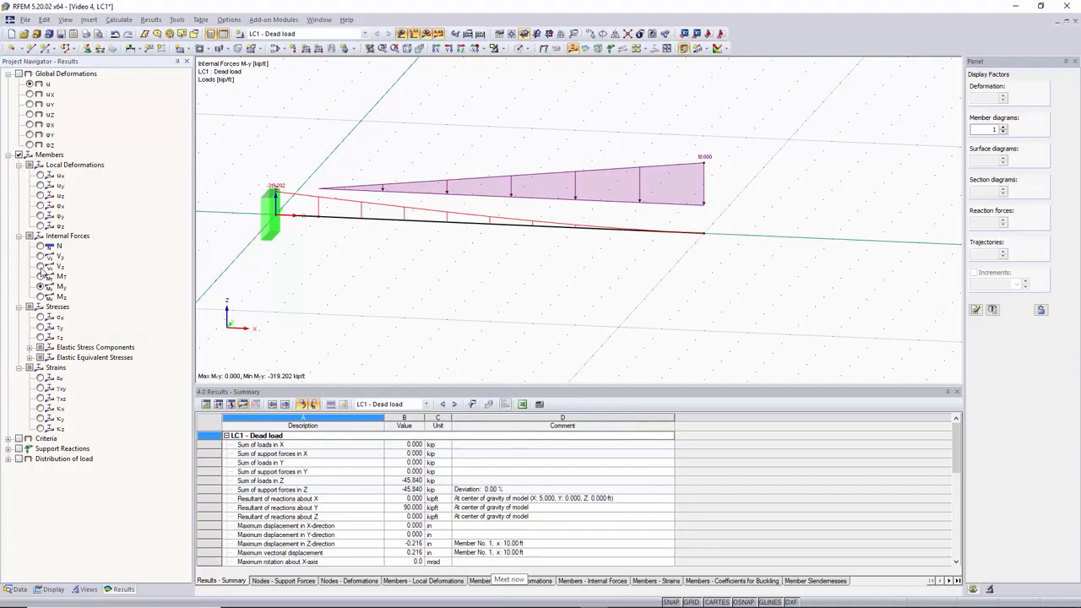
Show the shear force Vz diagram, peaking at 45.840 kip at the fixed end.
click(41, 266)
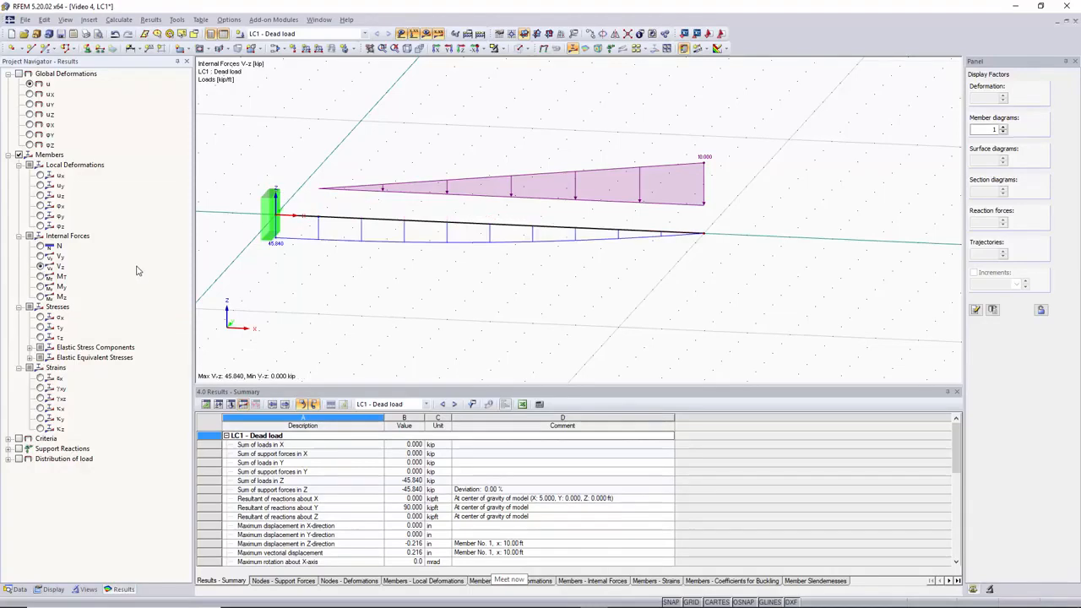
mouse_move(360, 256)
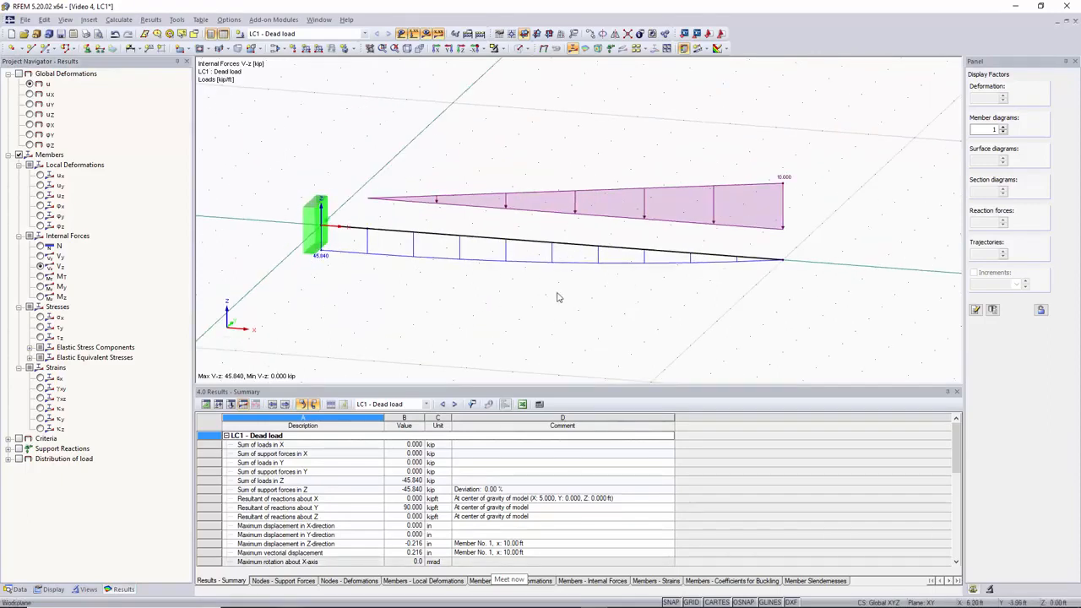
mouse_move(610, 299)
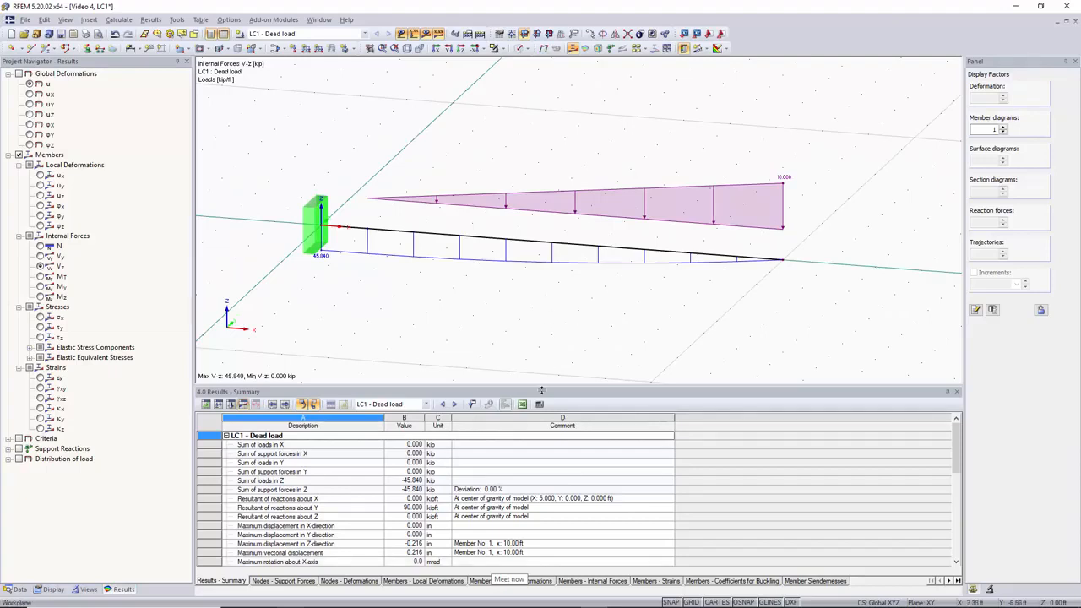
mouse_move(542, 338)
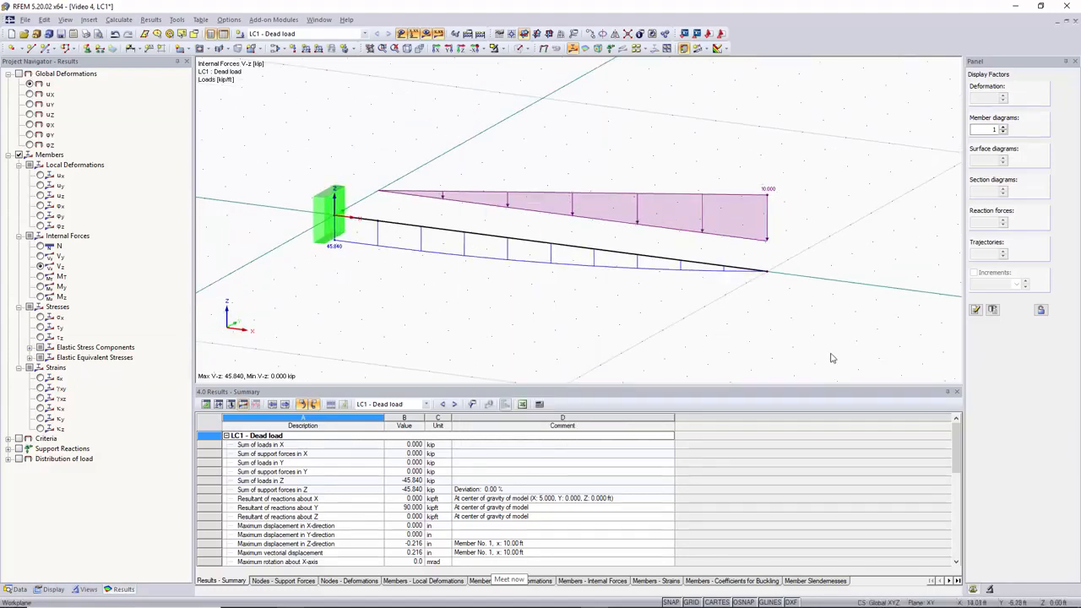
mouse_move(352, 315)
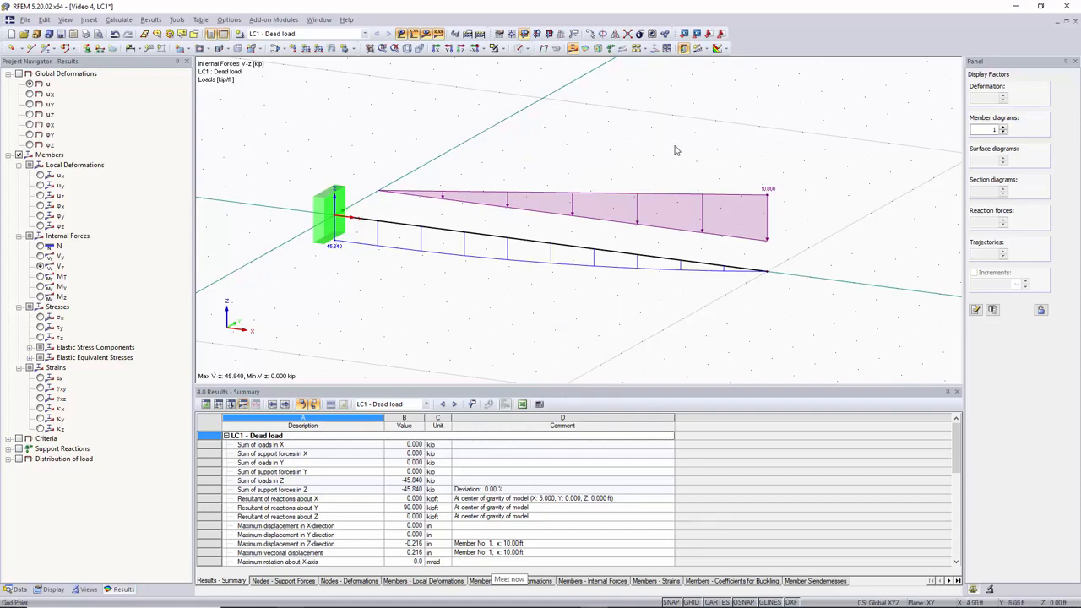
mouse_move(493, 70)
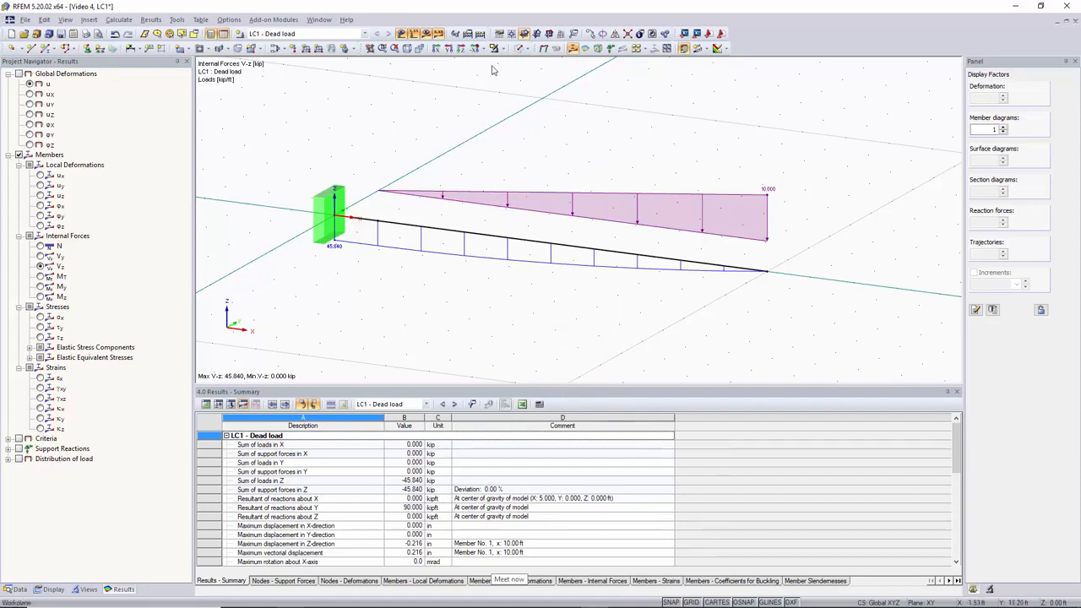